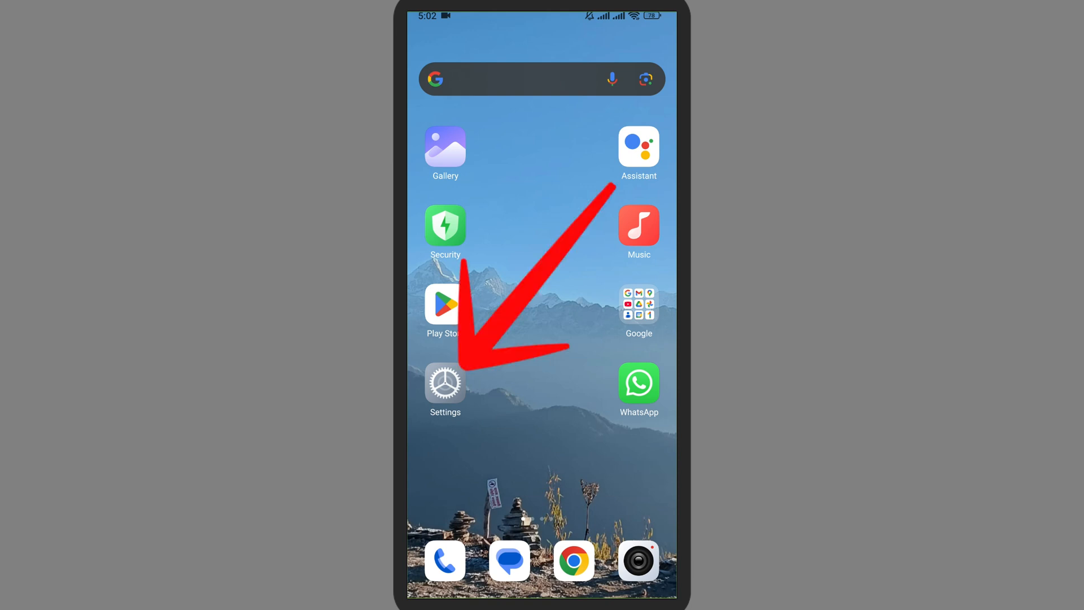
- Launch the Settings app from the home screen
{"action": "left_click", "coordinate": [445, 381]}
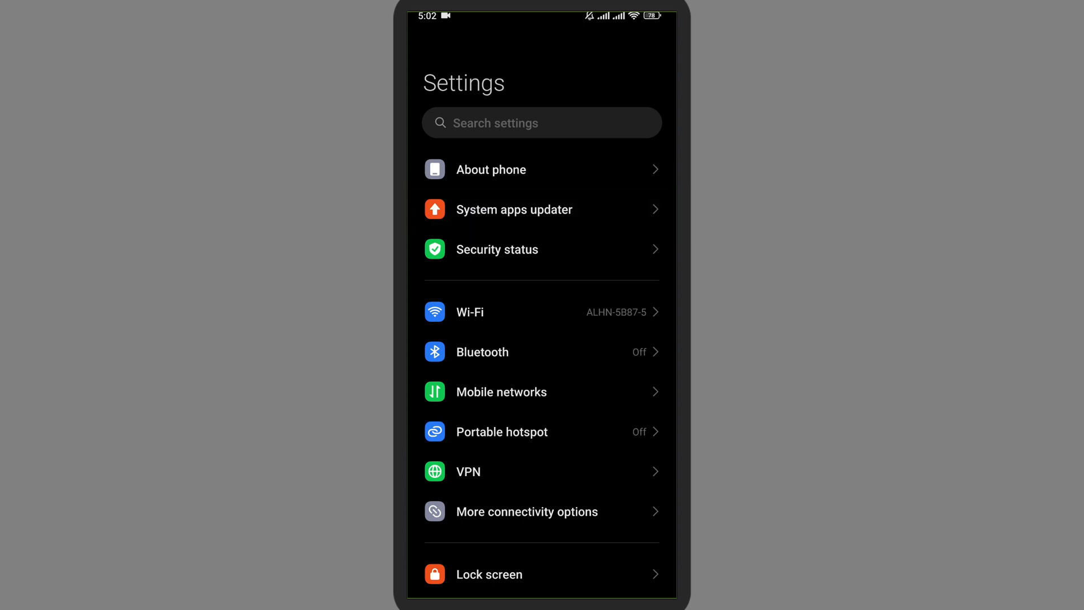
- Show the System apps updater's overflow menu with Update history, Manage downloads and Settings
{"action": "left_click", "coordinate": [514, 210]}
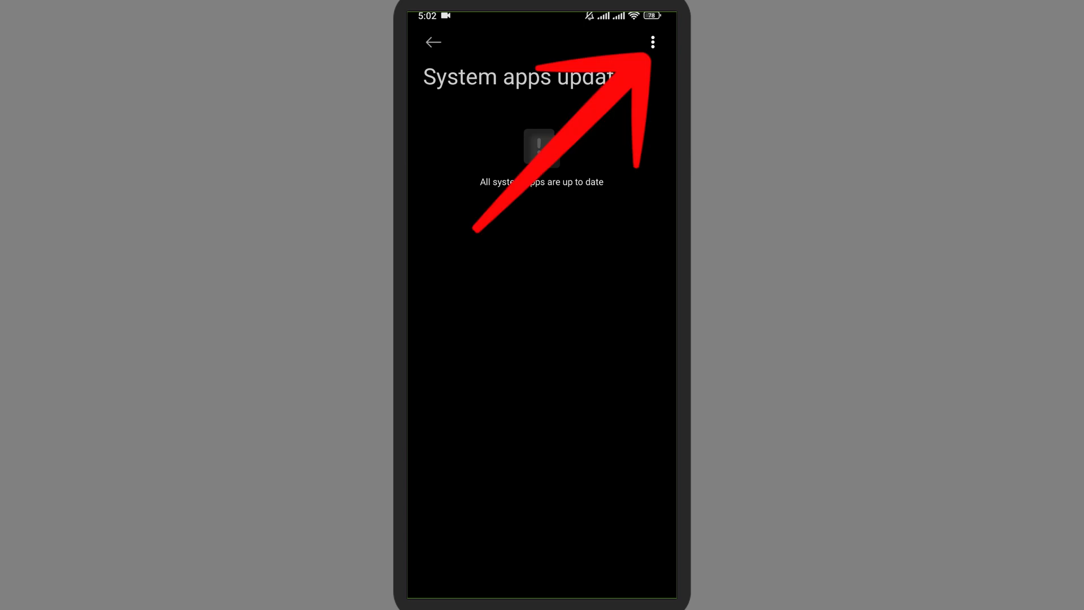
{"action": "left_click", "coordinate": [651, 42]}
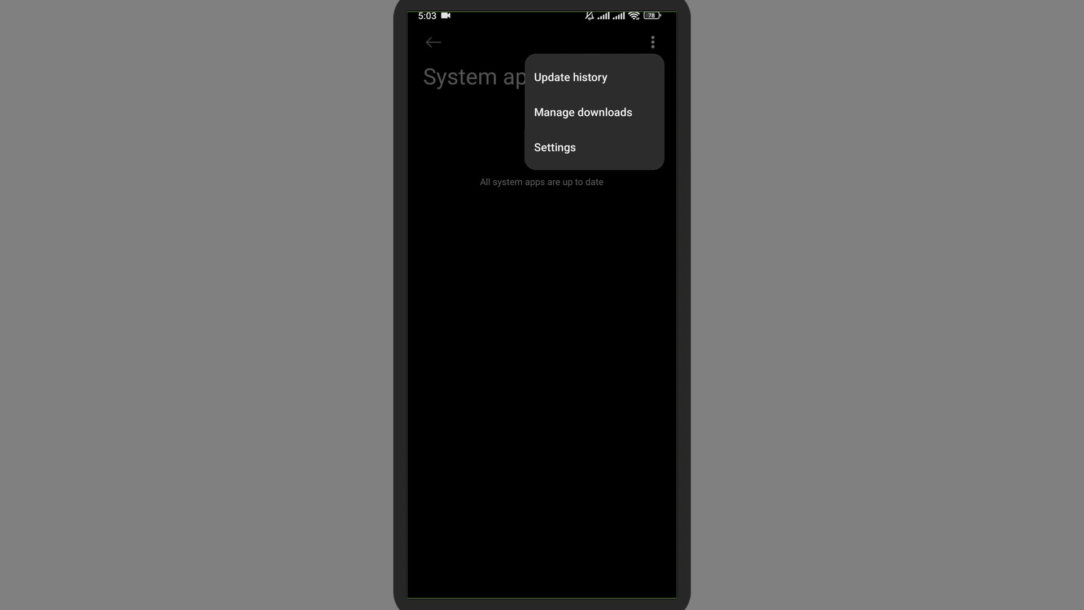